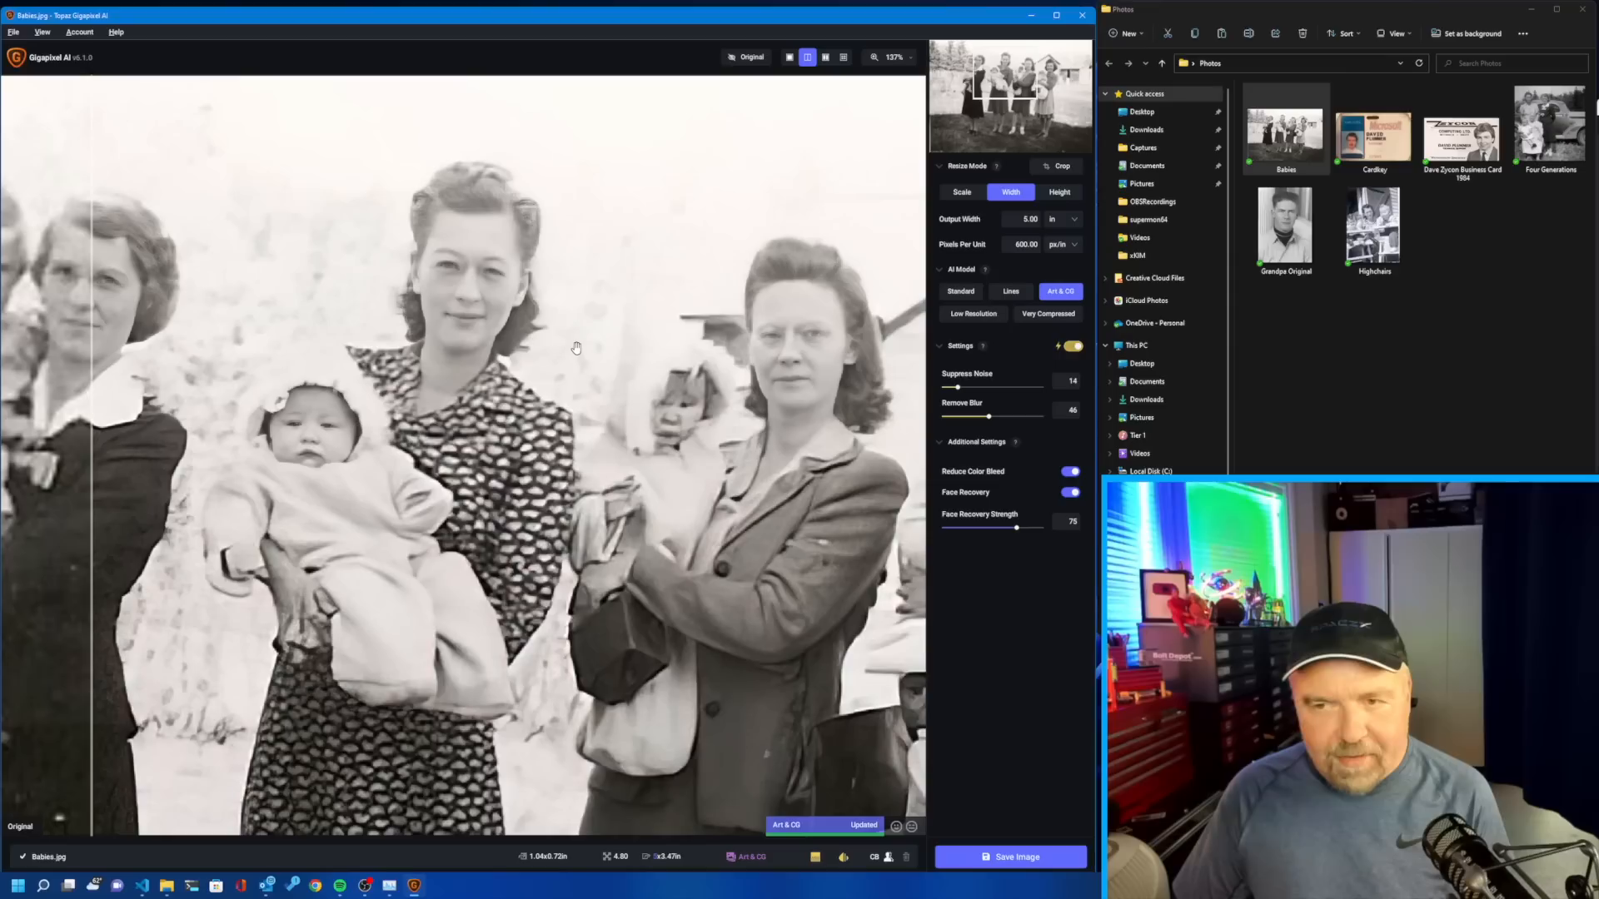
# Drag the Babies photo's Face Recovery Strength slider up to 90.
pyautogui.moveTo(1016, 528); pyautogui.dragTo(1030, 528)
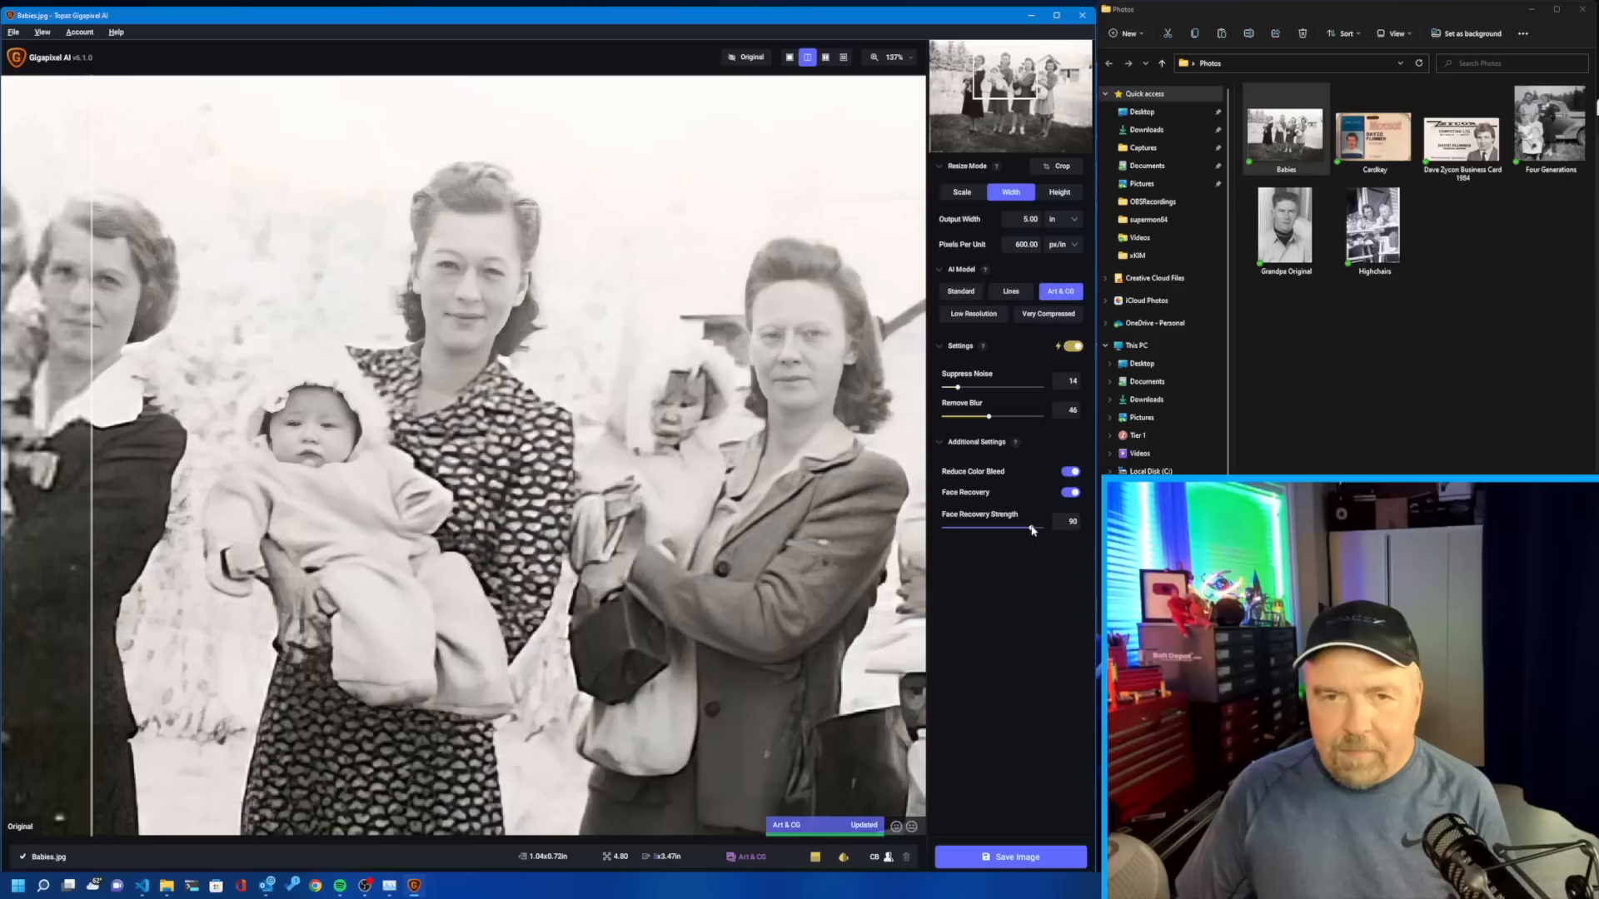
pyautogui.moveTo(10, 500); pyautogui.dragTo(232, 500)
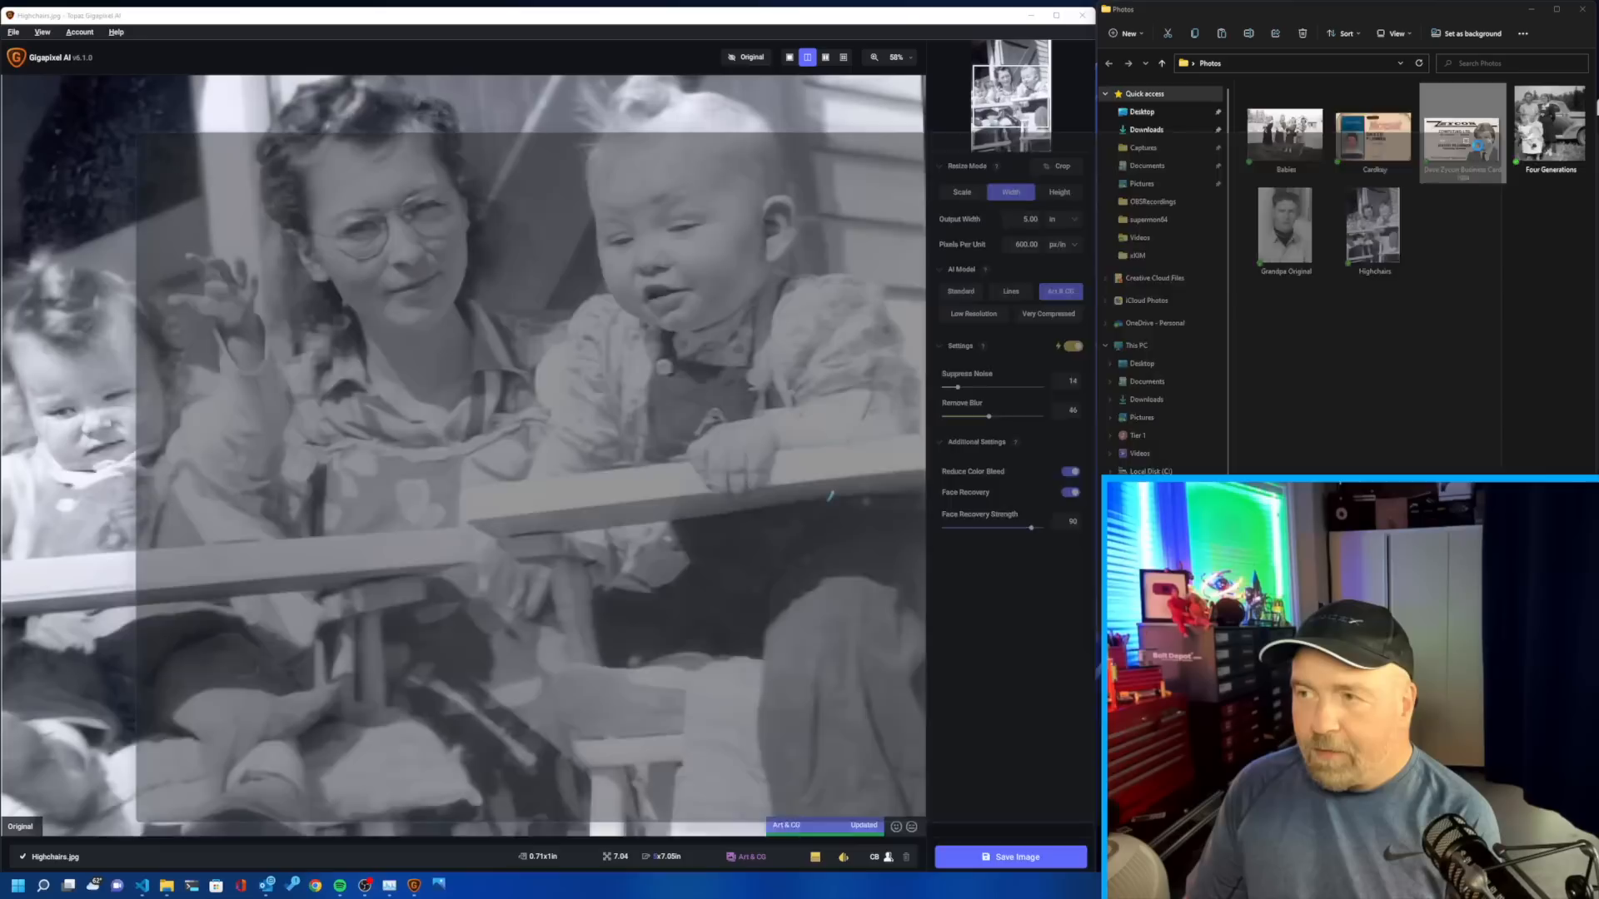
# Add Dave Zycon Business Card 1984.JPG to the batch and reduce its face recovery strength.
pyautogui.doubleClick(1462, 133)
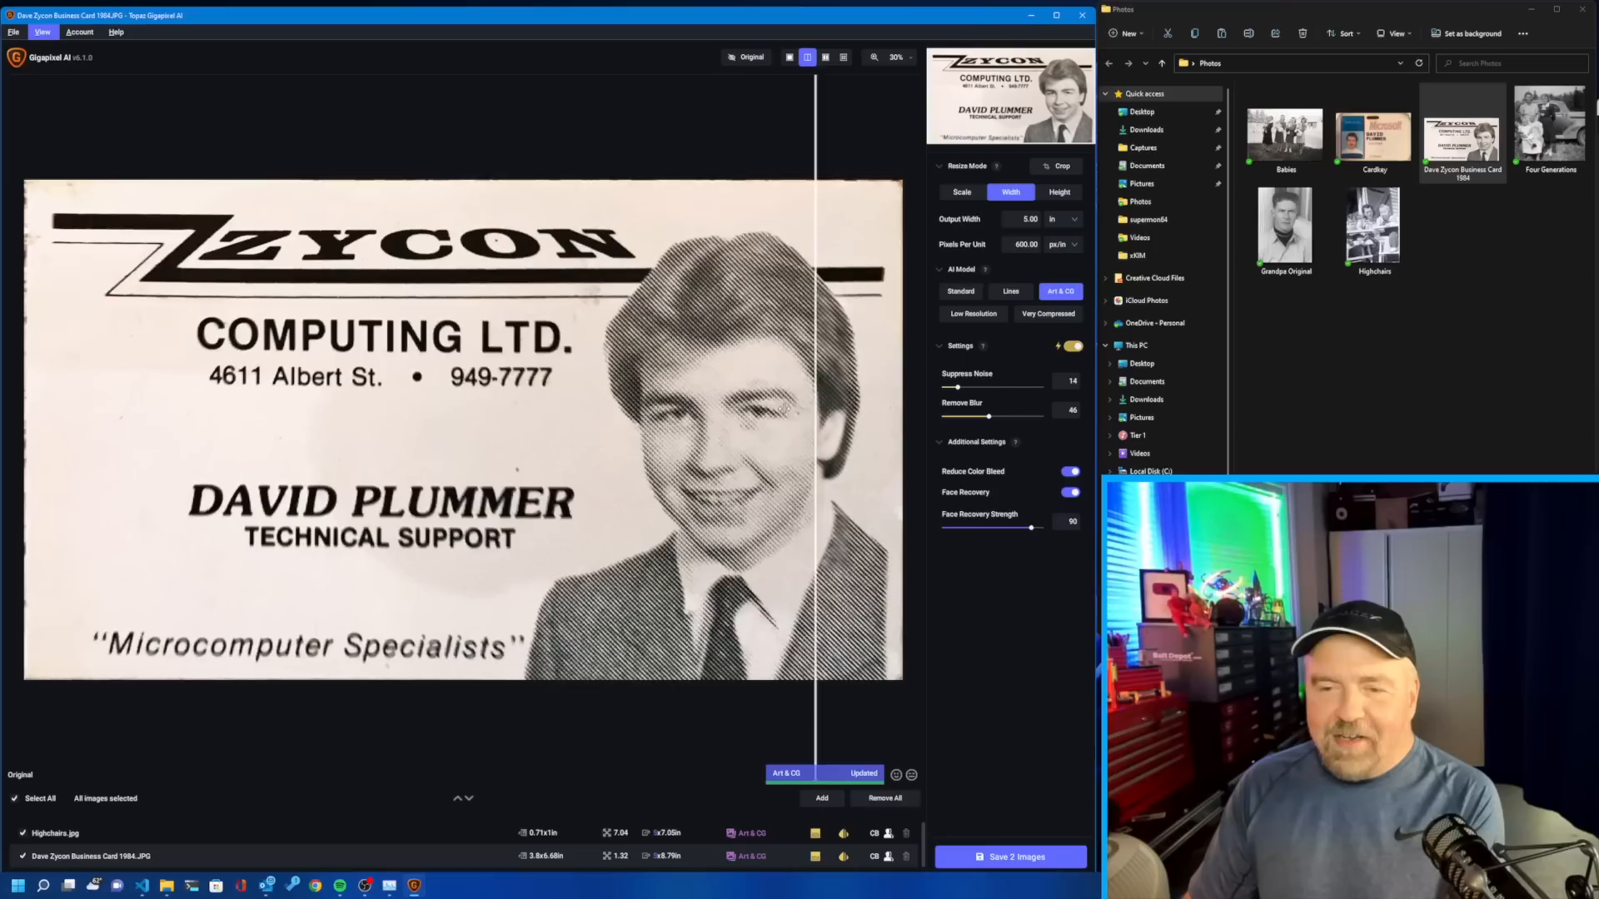
pyautogui.moveTo(1032, 528); pyautogui.dragTo(1040, 528)
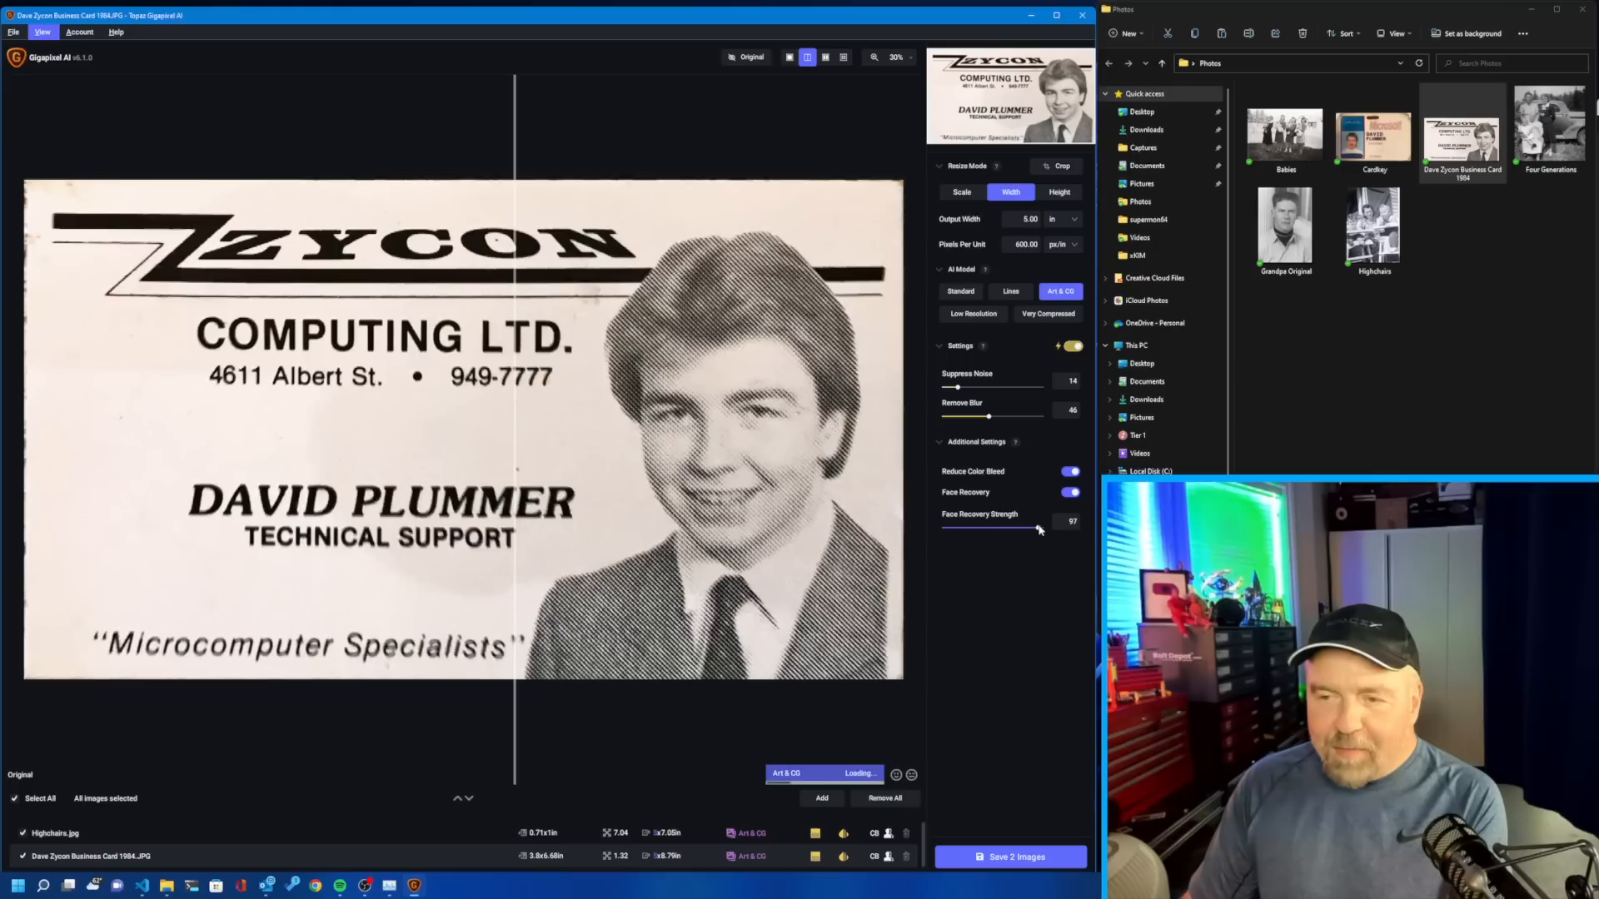
pyautogui.moveTo(1010, 528); pyautogui.dragTo(1046, 528)
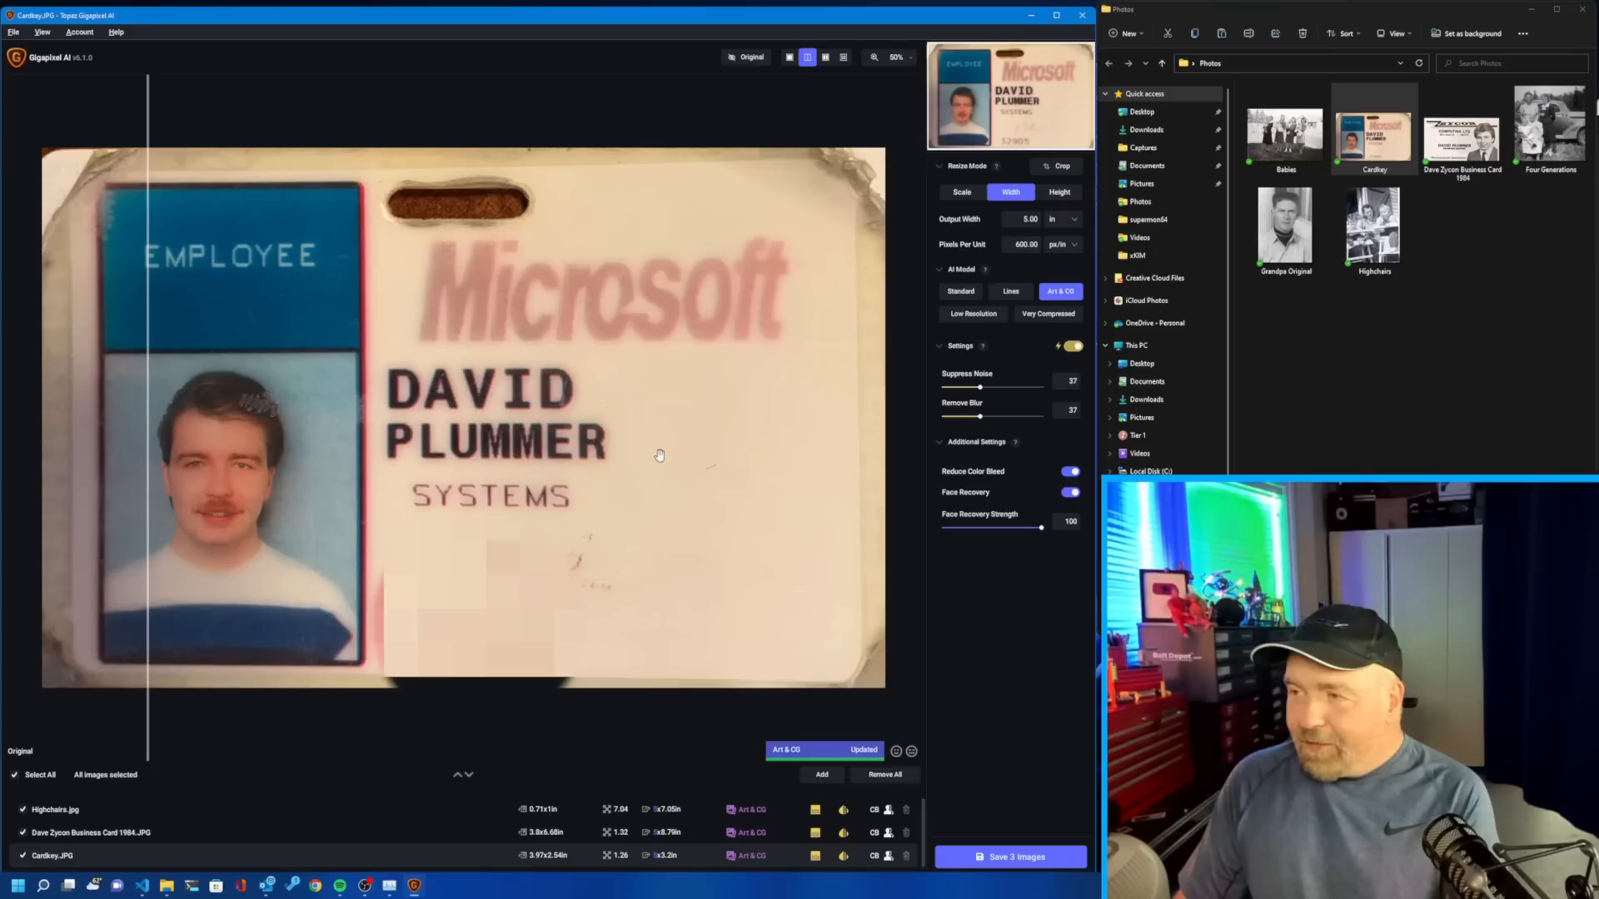
# Nudge the Face Recovery Strength slider down for Cardkey.JPG.
pyautogui.moveTo(1040, 528); pyautogui.dragTo(1017, 528)
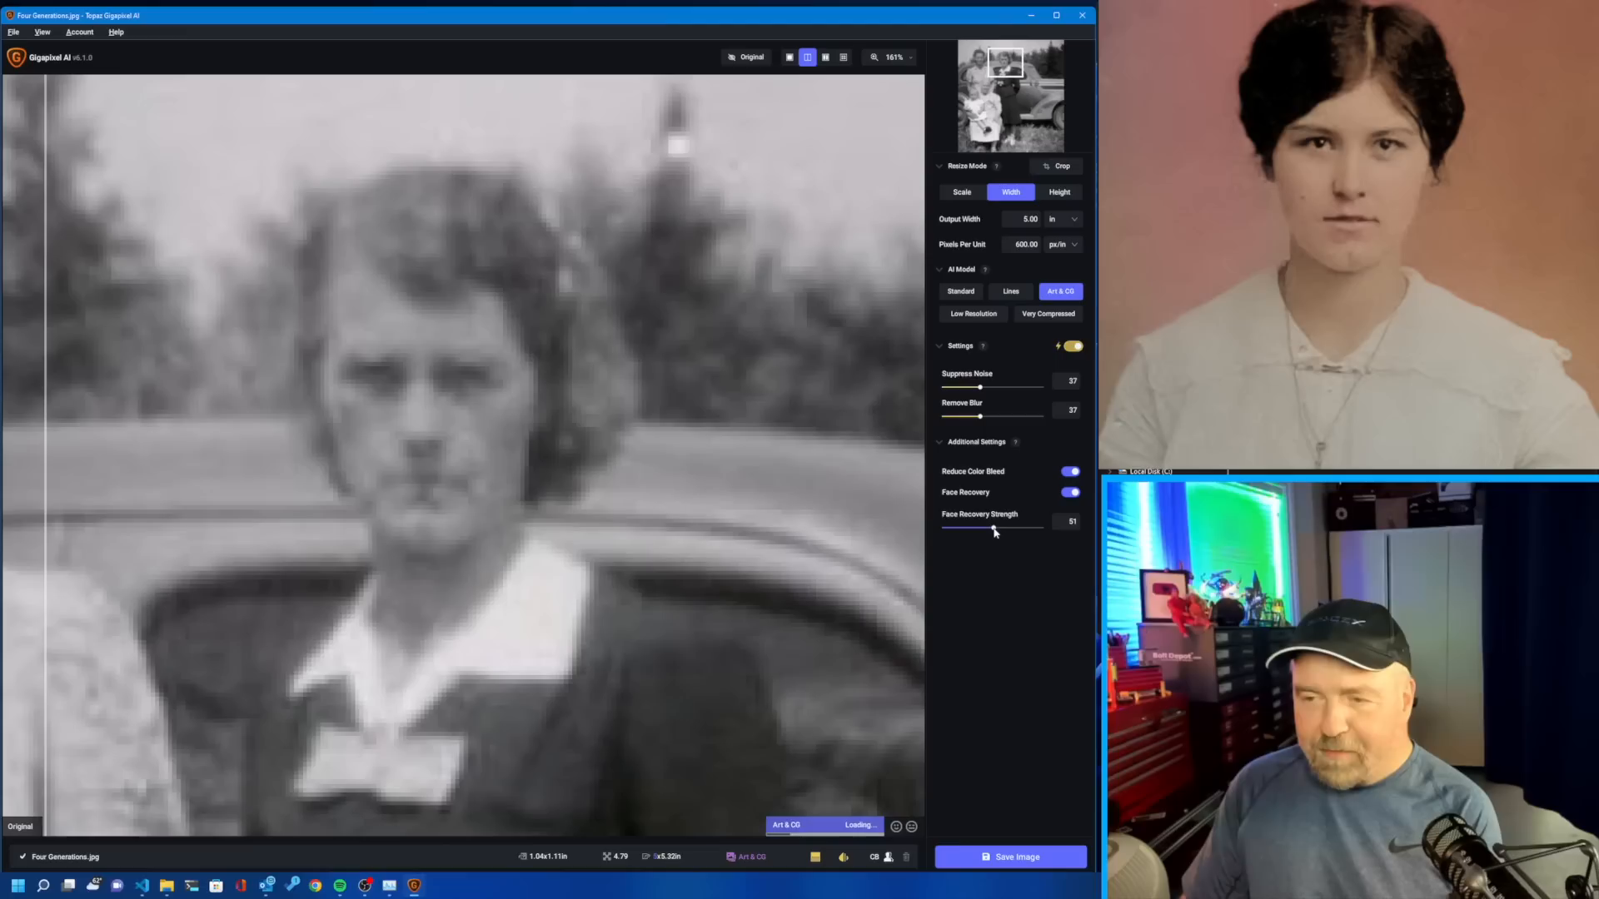
# Bring face recovery strength down to 40 on the Four Generations photo.
pyautogui.moveTo(994, 528); pyautogui.dragTo(985, 528)
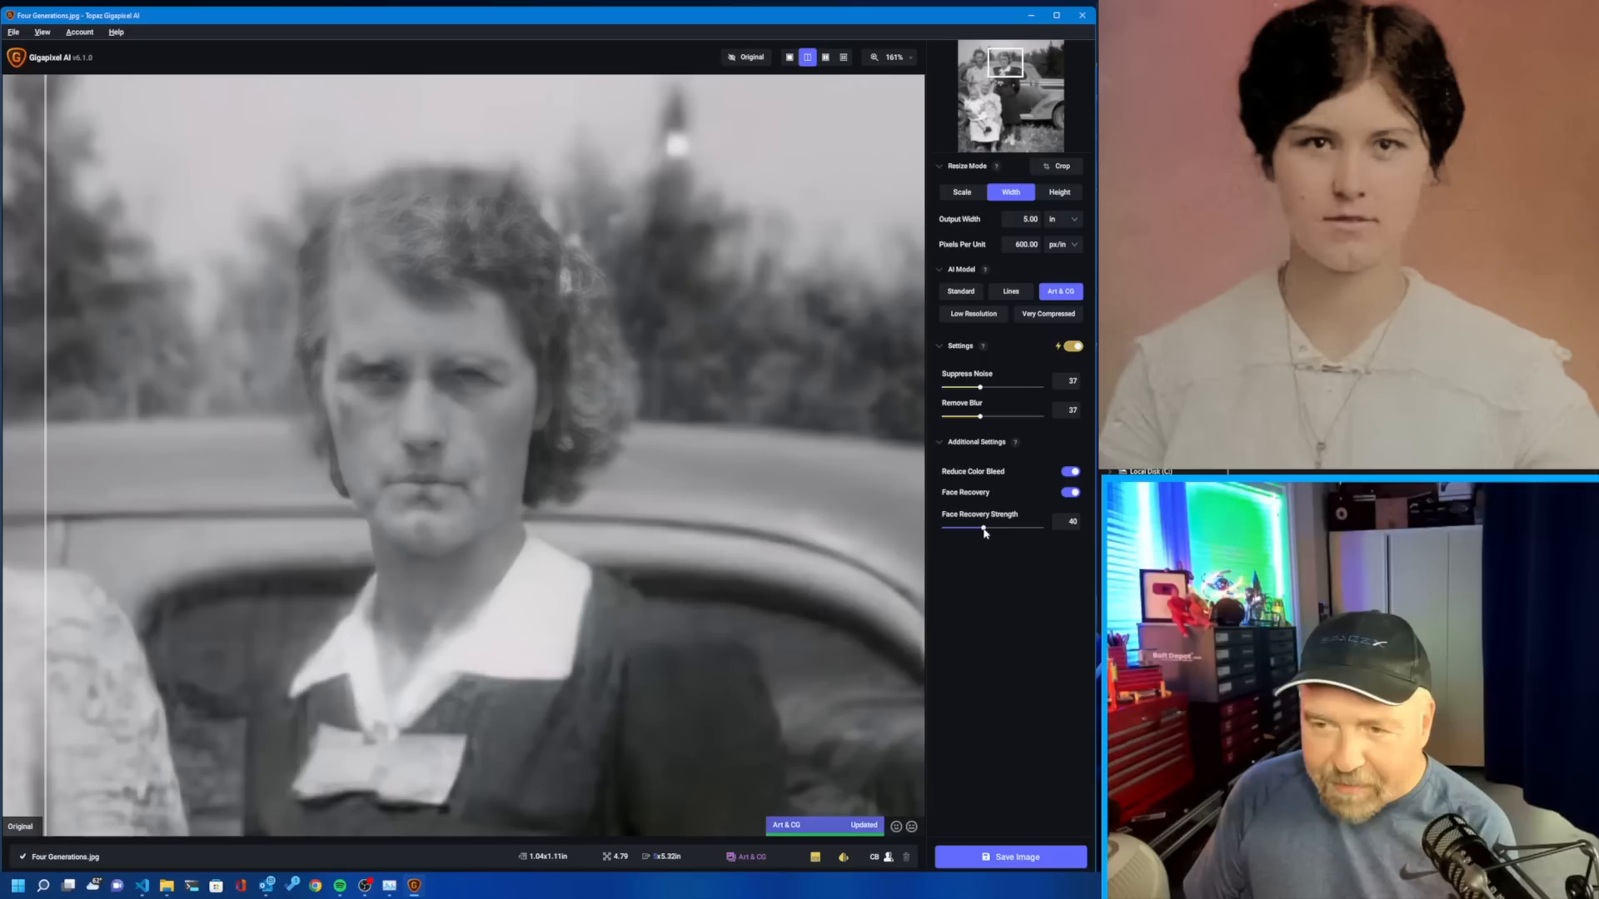
pyautogui.moveTo(983, 530); pyautogui.dragTo(1016, 529)
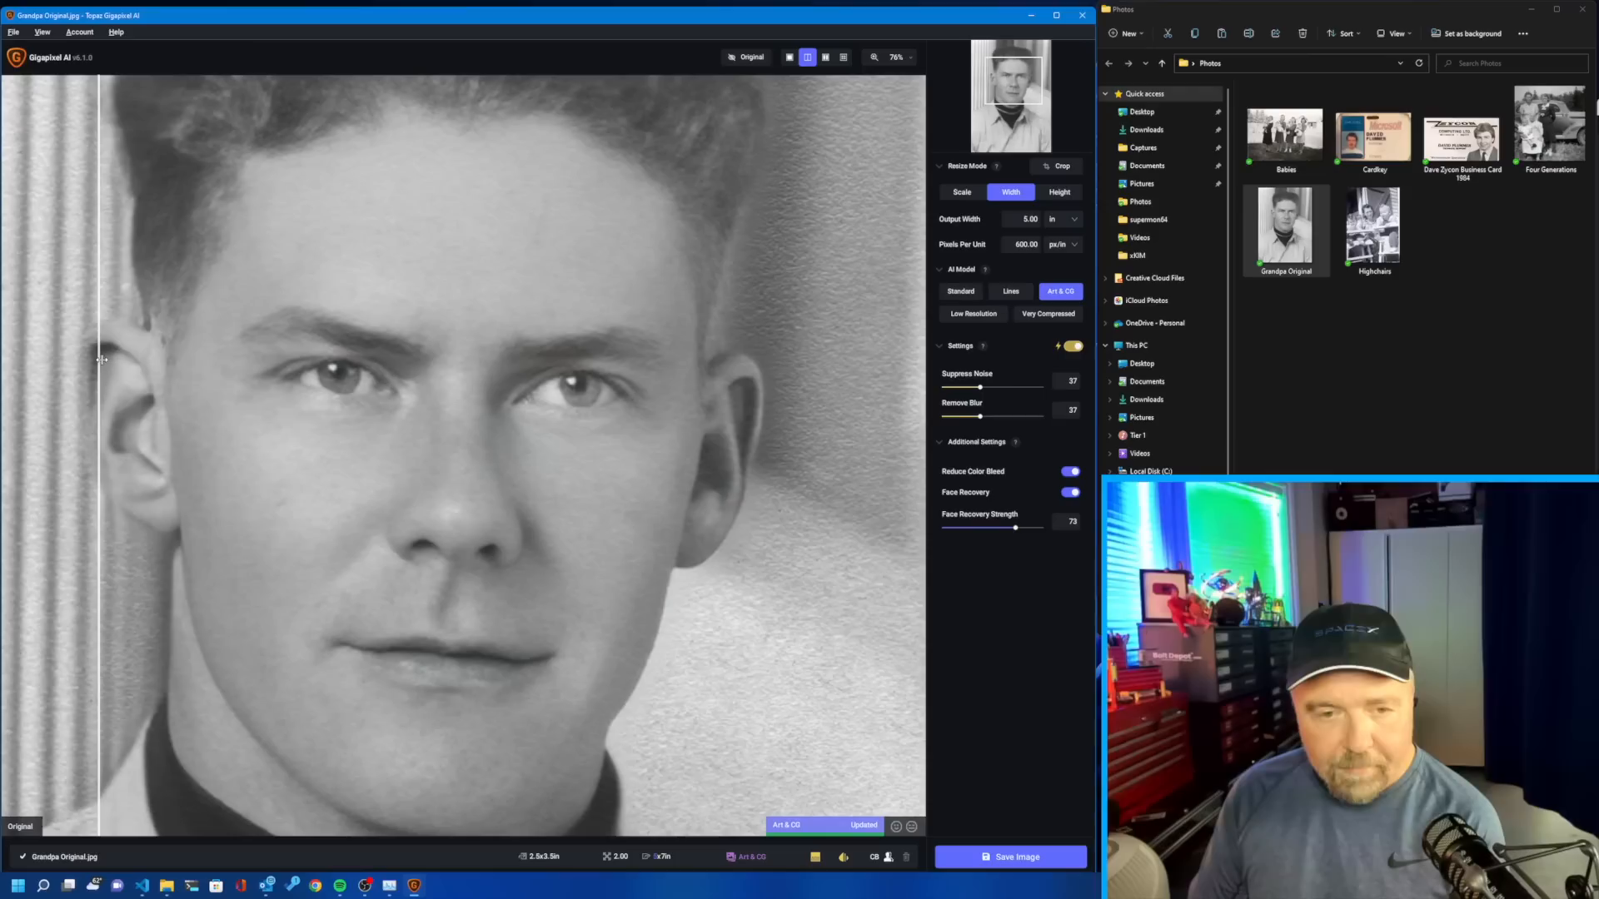
# Raise Grandpa Original.jpg's face recovery strength to 90 and bring up the Save Image settings.
pyautogui.moveTo(1015, 527); pyautogui.dragTo(1026, 528)
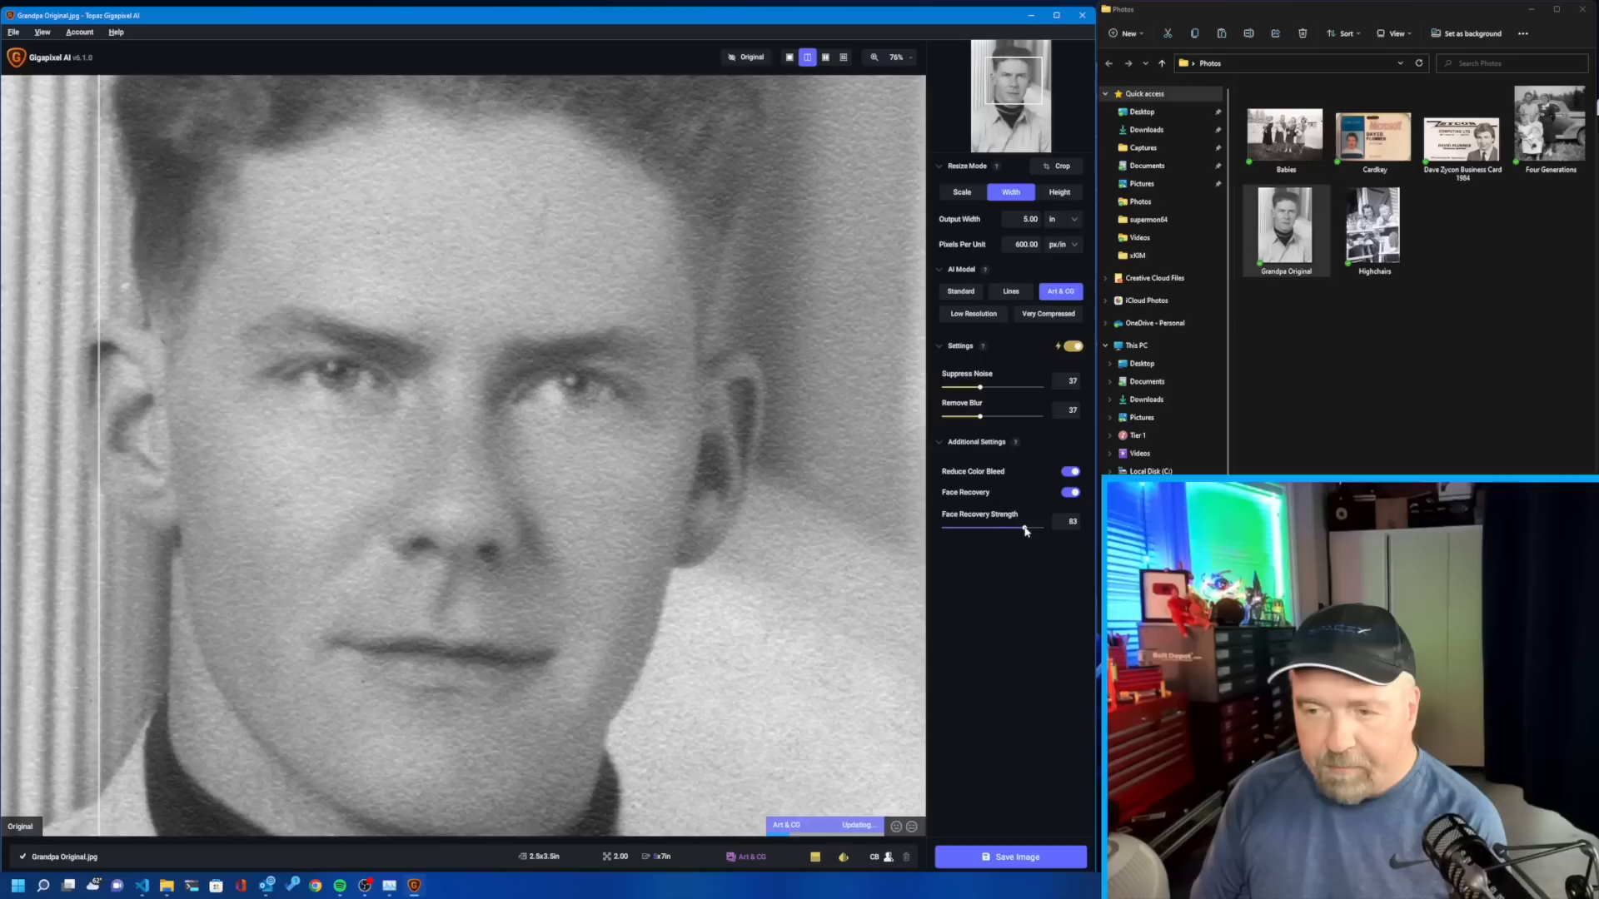
pyautogui.moveTo(1025, 528); pyautogui.dragTo(1033, 528)
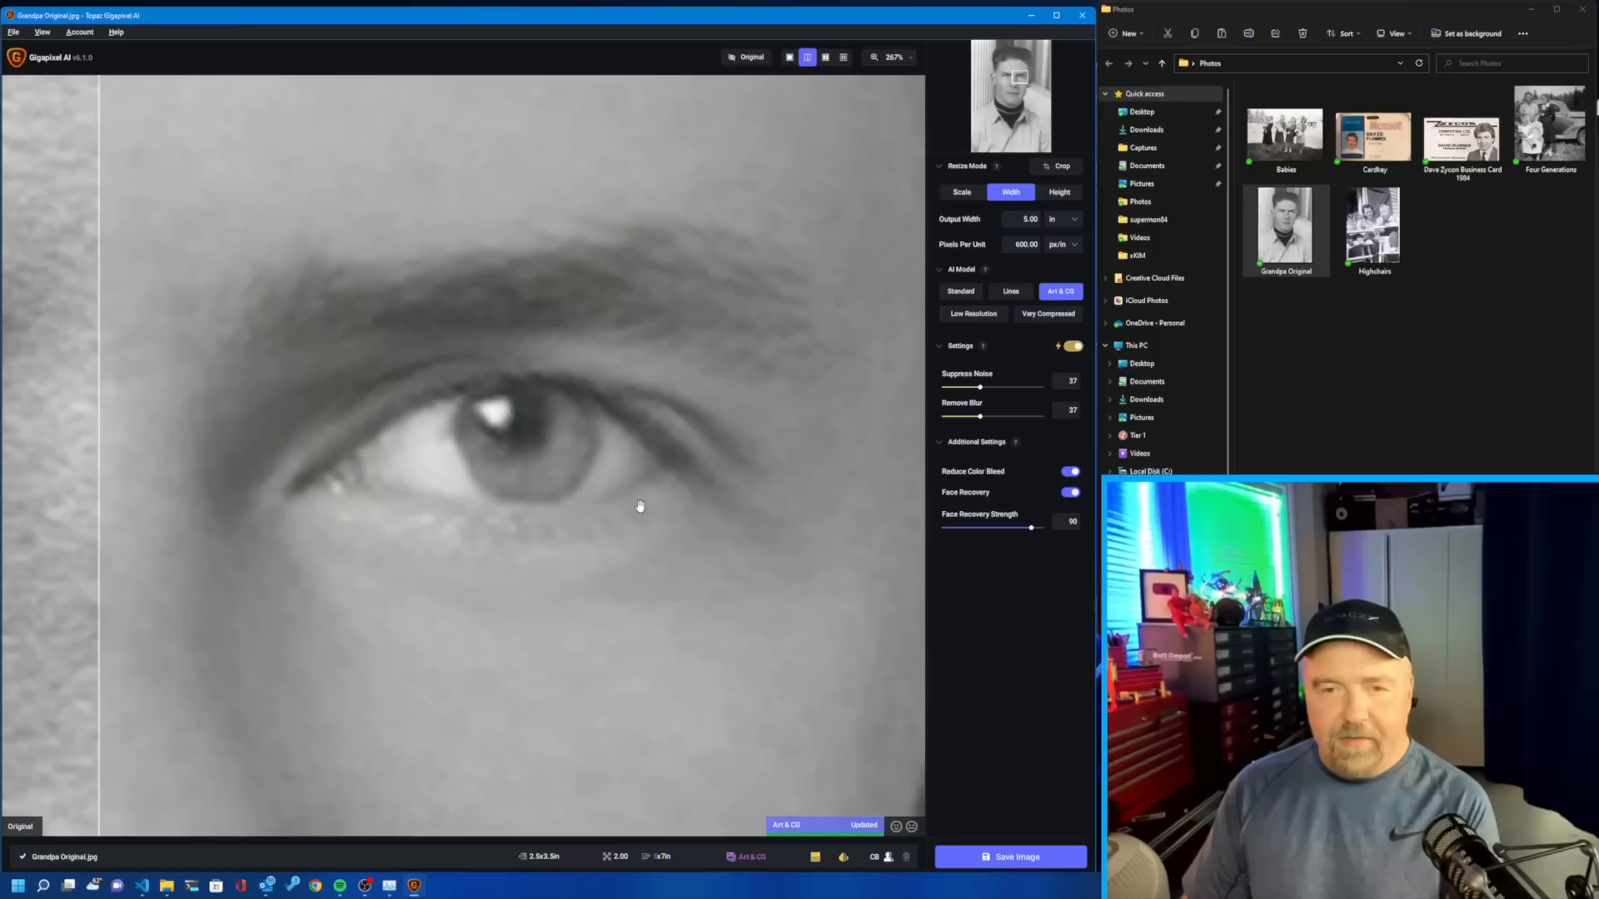
pyautogui.click(751, 57)
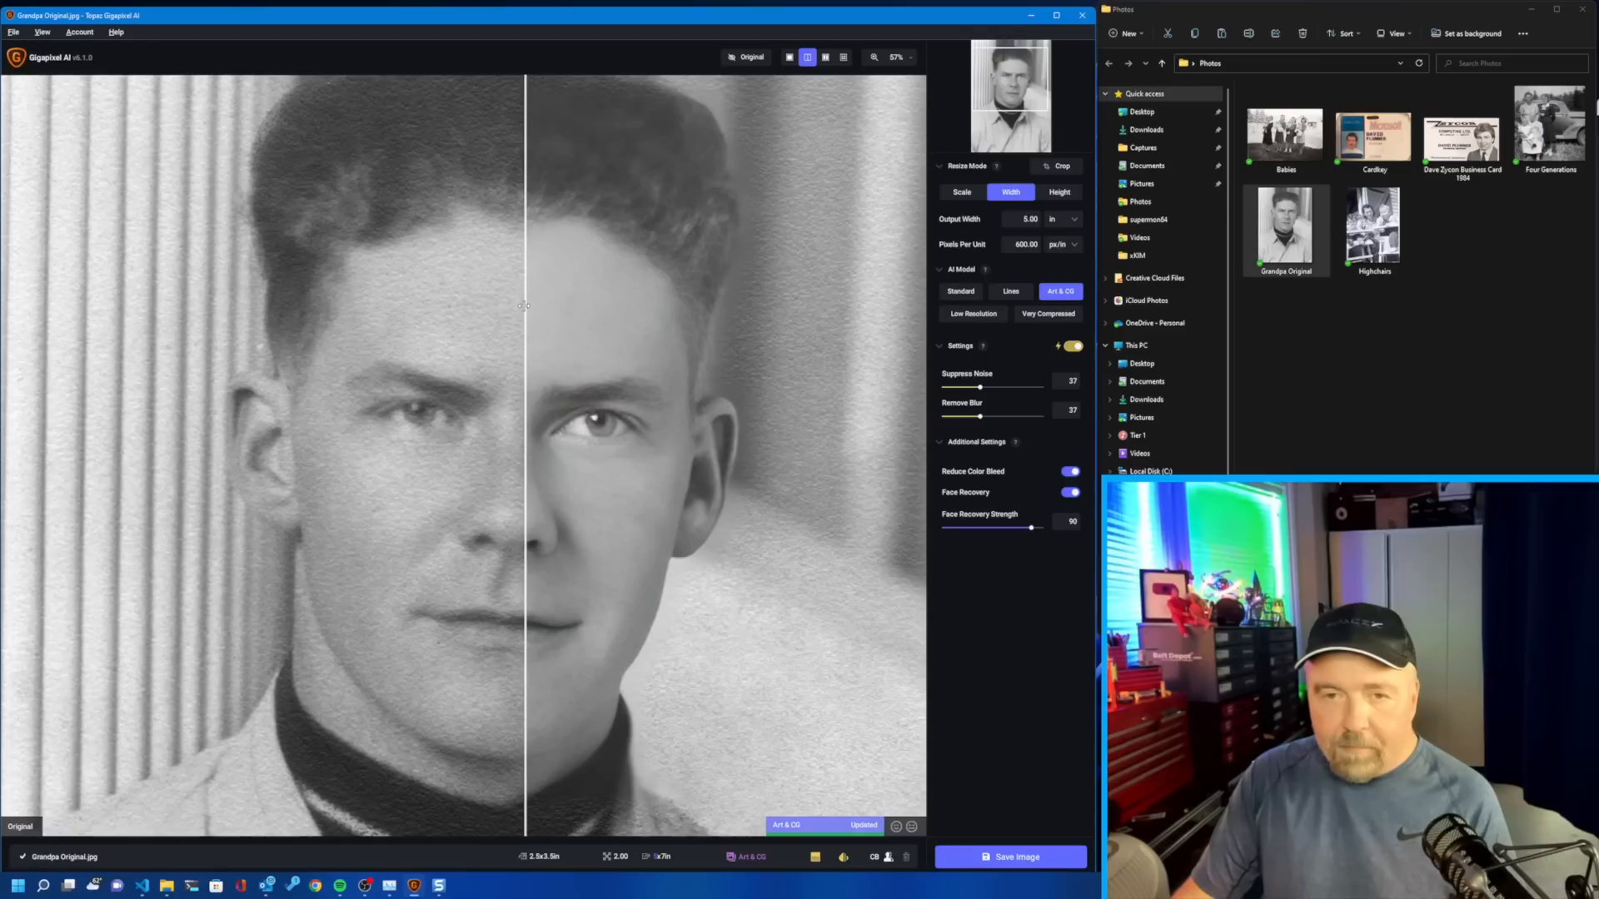
pyautogui.click(1010, 856)
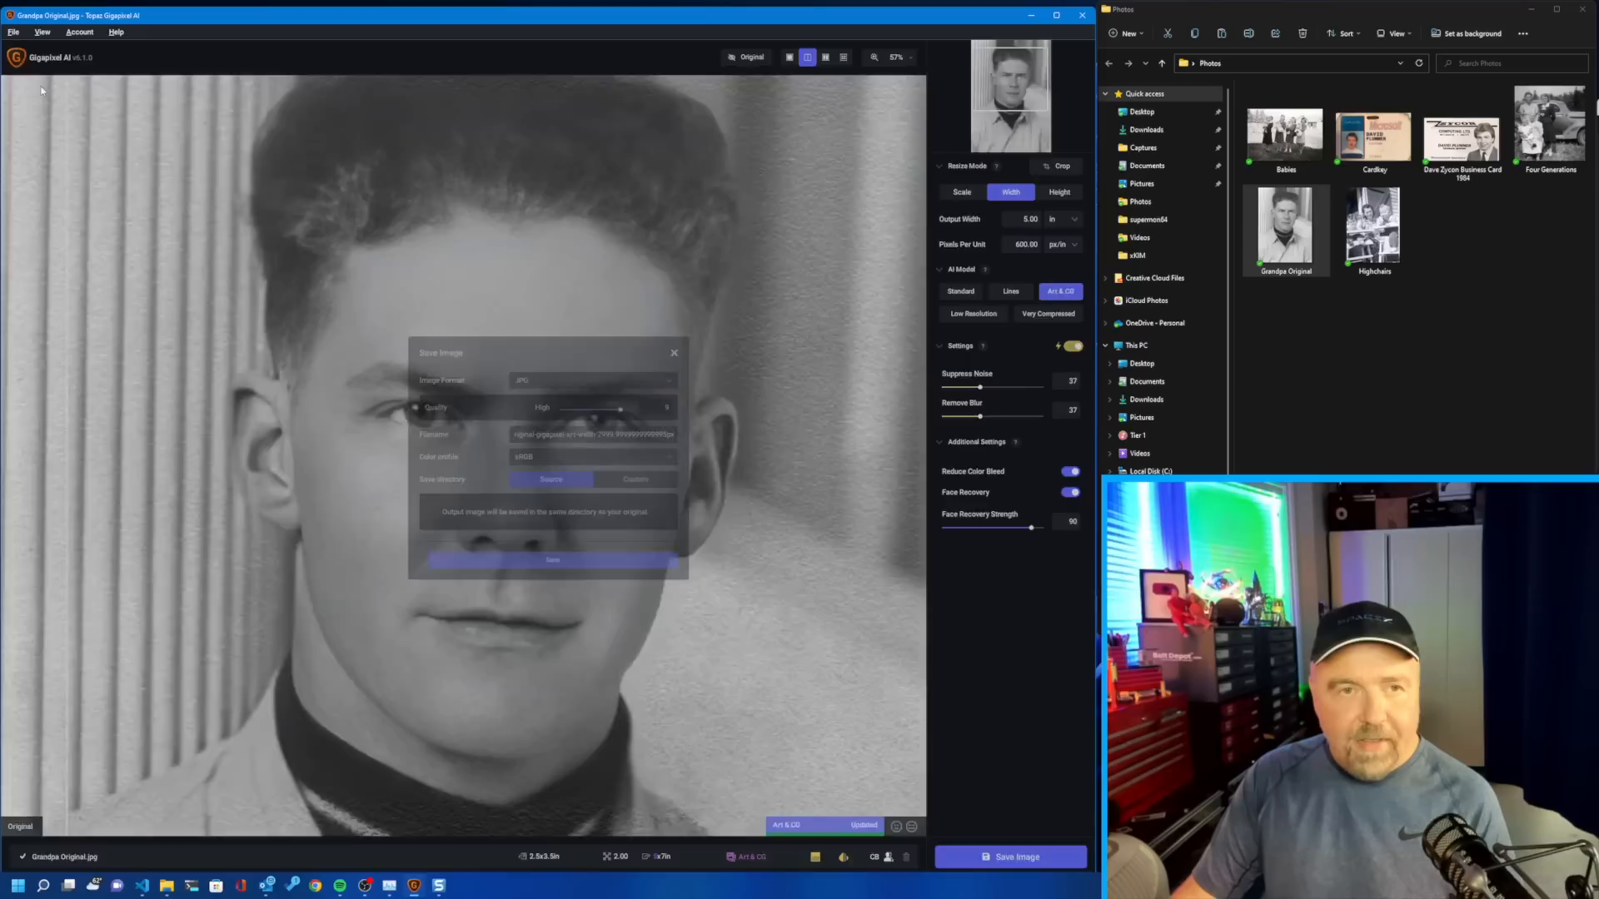
# Export the upscaled portrait as Grandpa Hires, then search Windows for Photoshop.
pyautogui.click(551, 560)
pyautogui.write('Grandpa Hires')
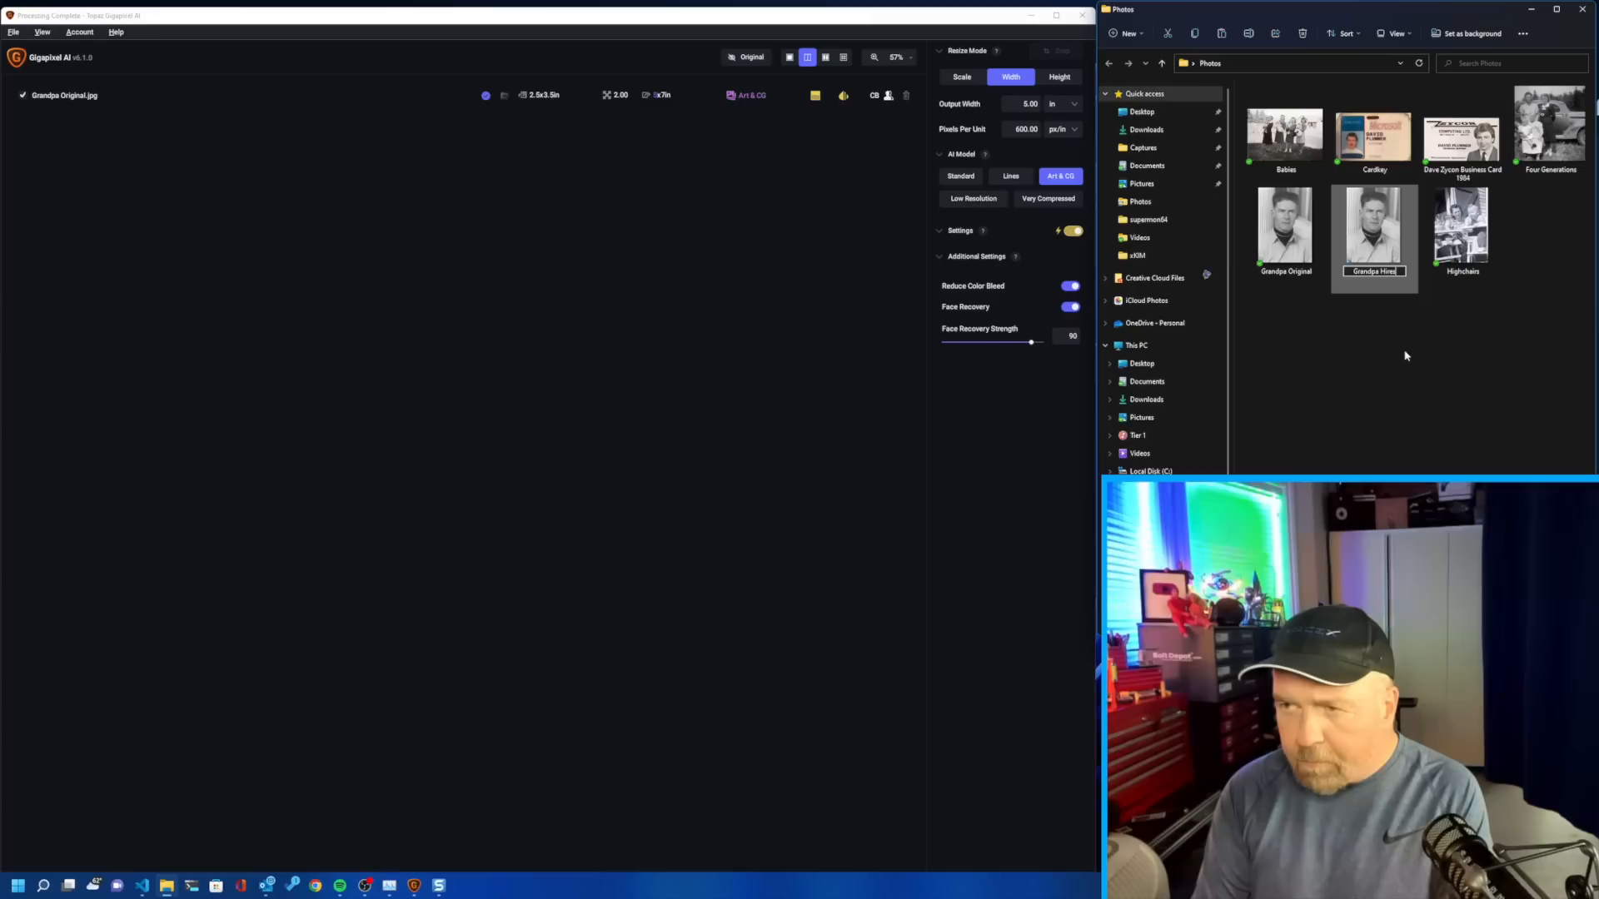
pyautogui.write('photshop')
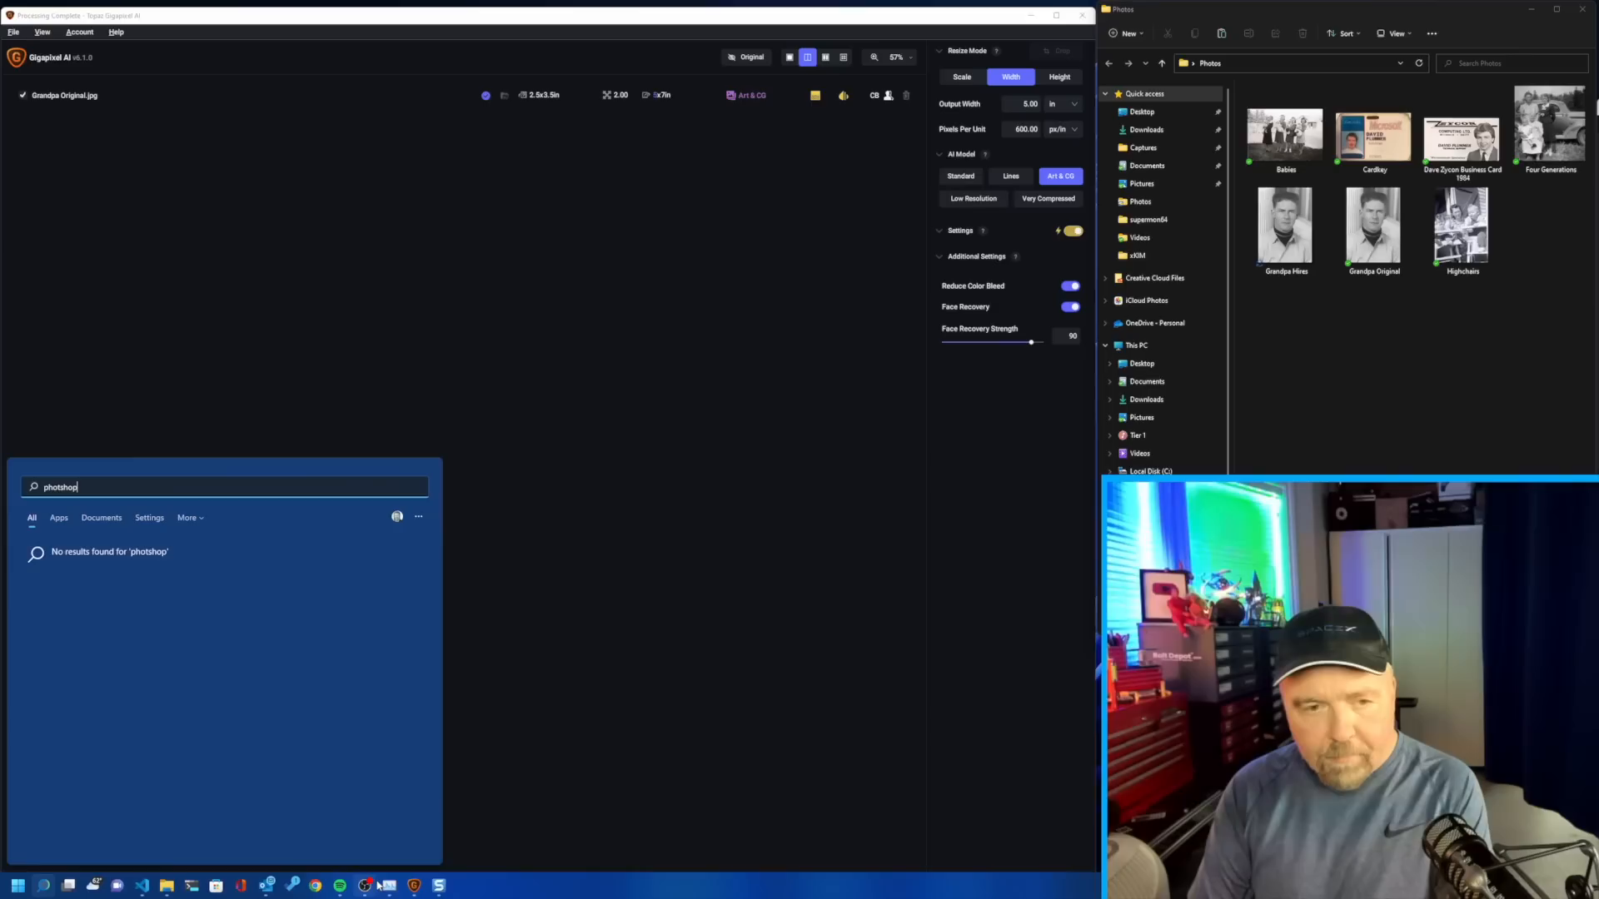
# Start Adobe Photoshop from the Start menu search results.
pyautogui.click(462, 885)
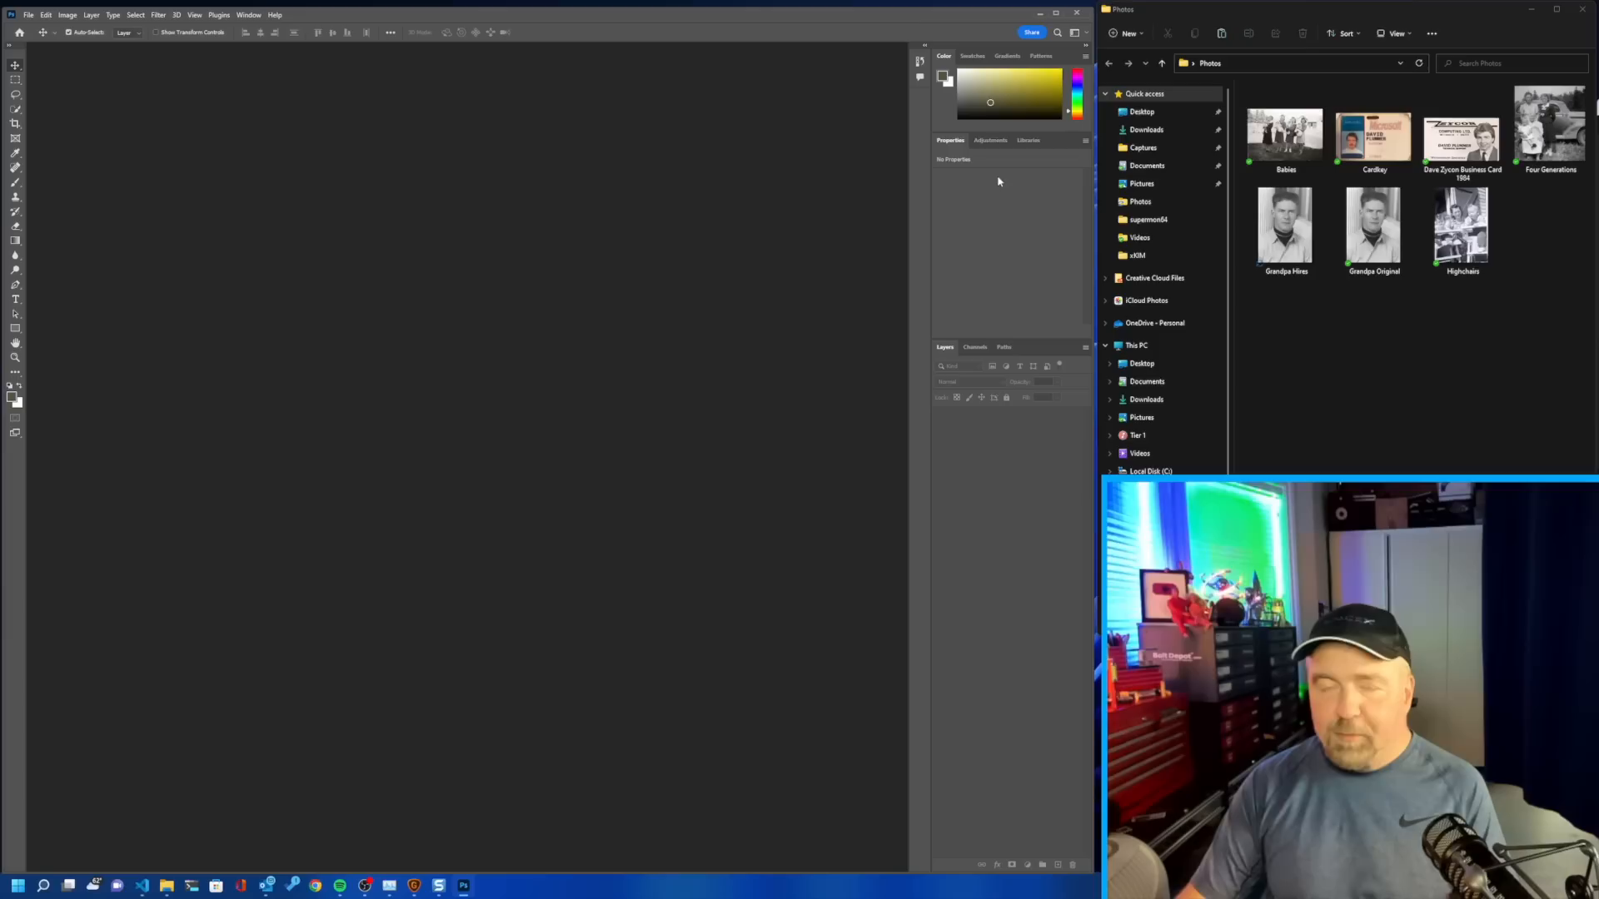
pyautogui.moveTo(480, 250)
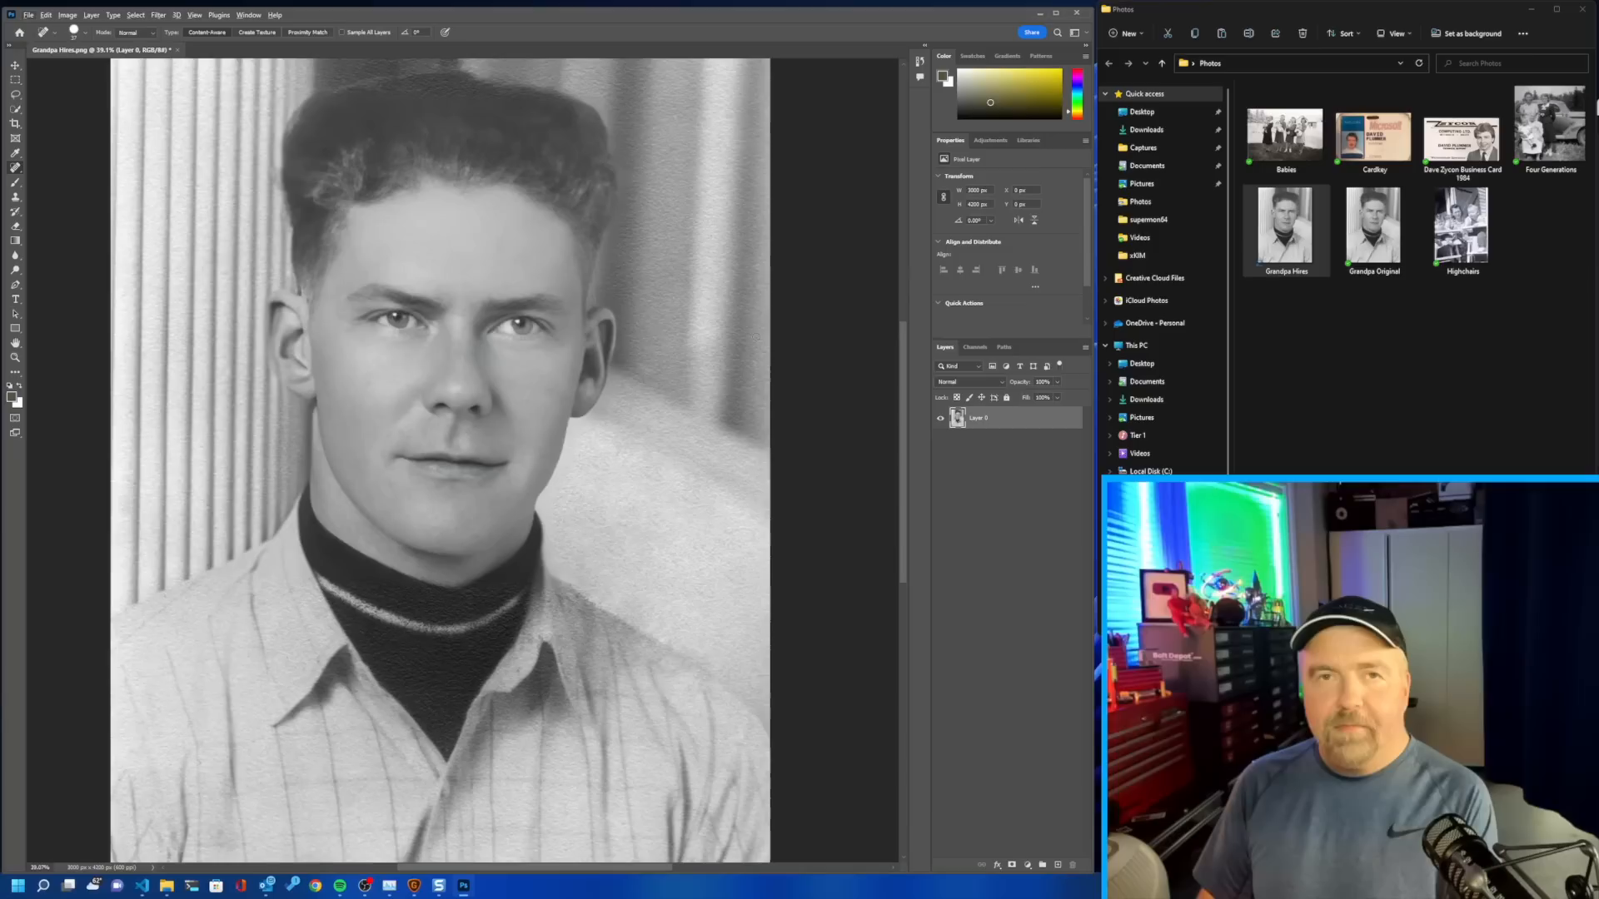
# Go to the Filter menu to reach Neural Filters for Grandpa Hires.
pyautogui.click(249, 14)
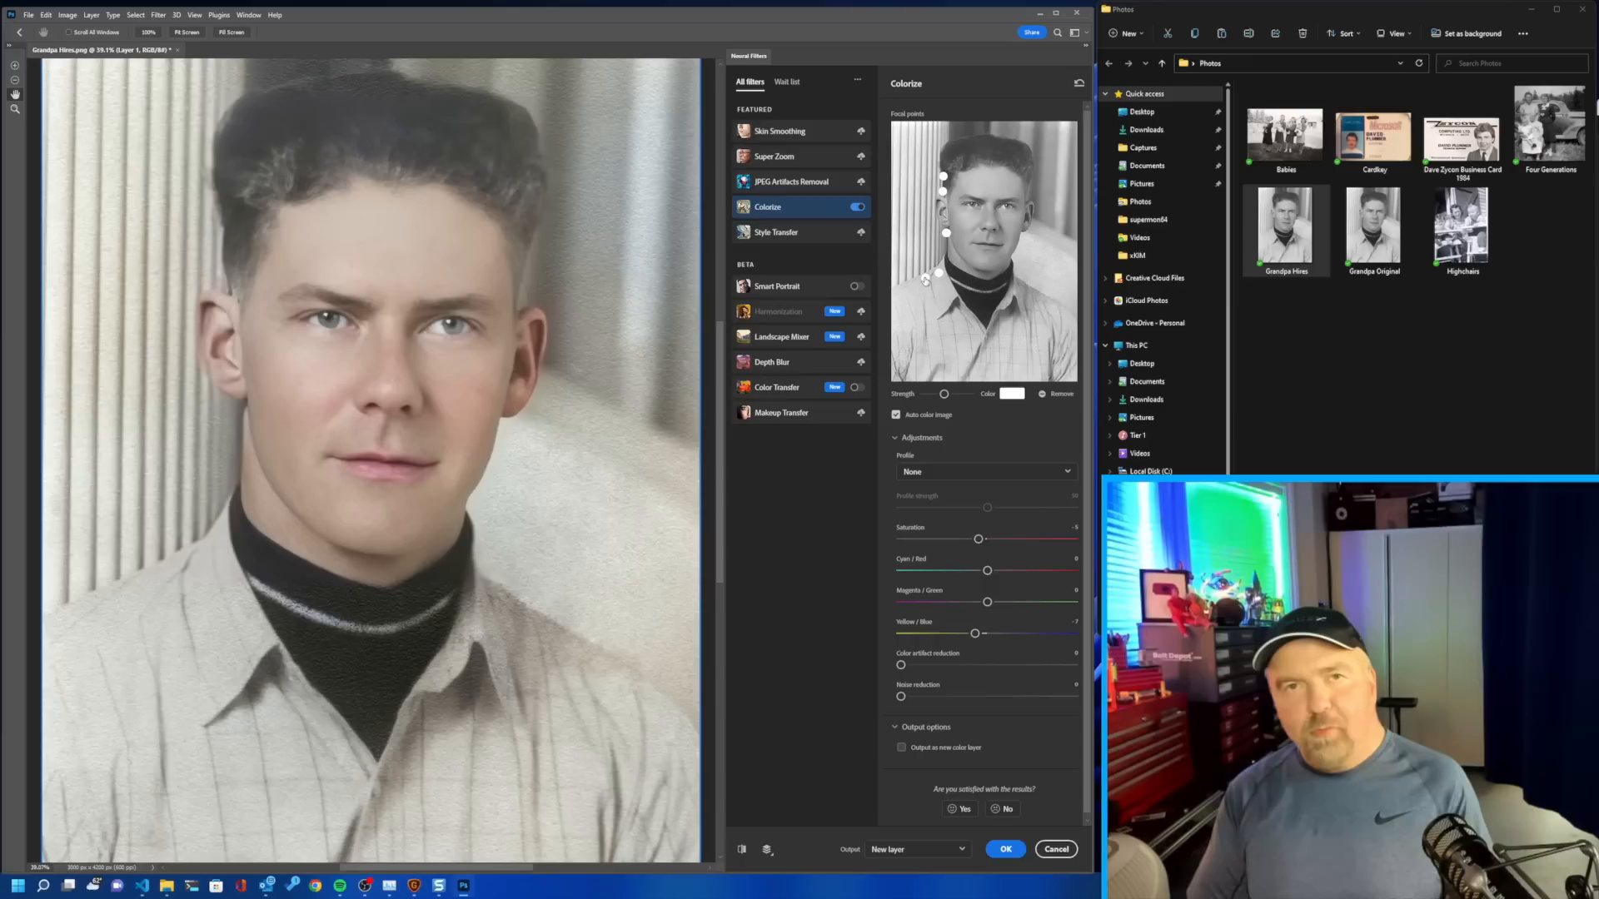
# Output the Colorize neural filter result to a new layer.
pyautogui.click(958, 808)
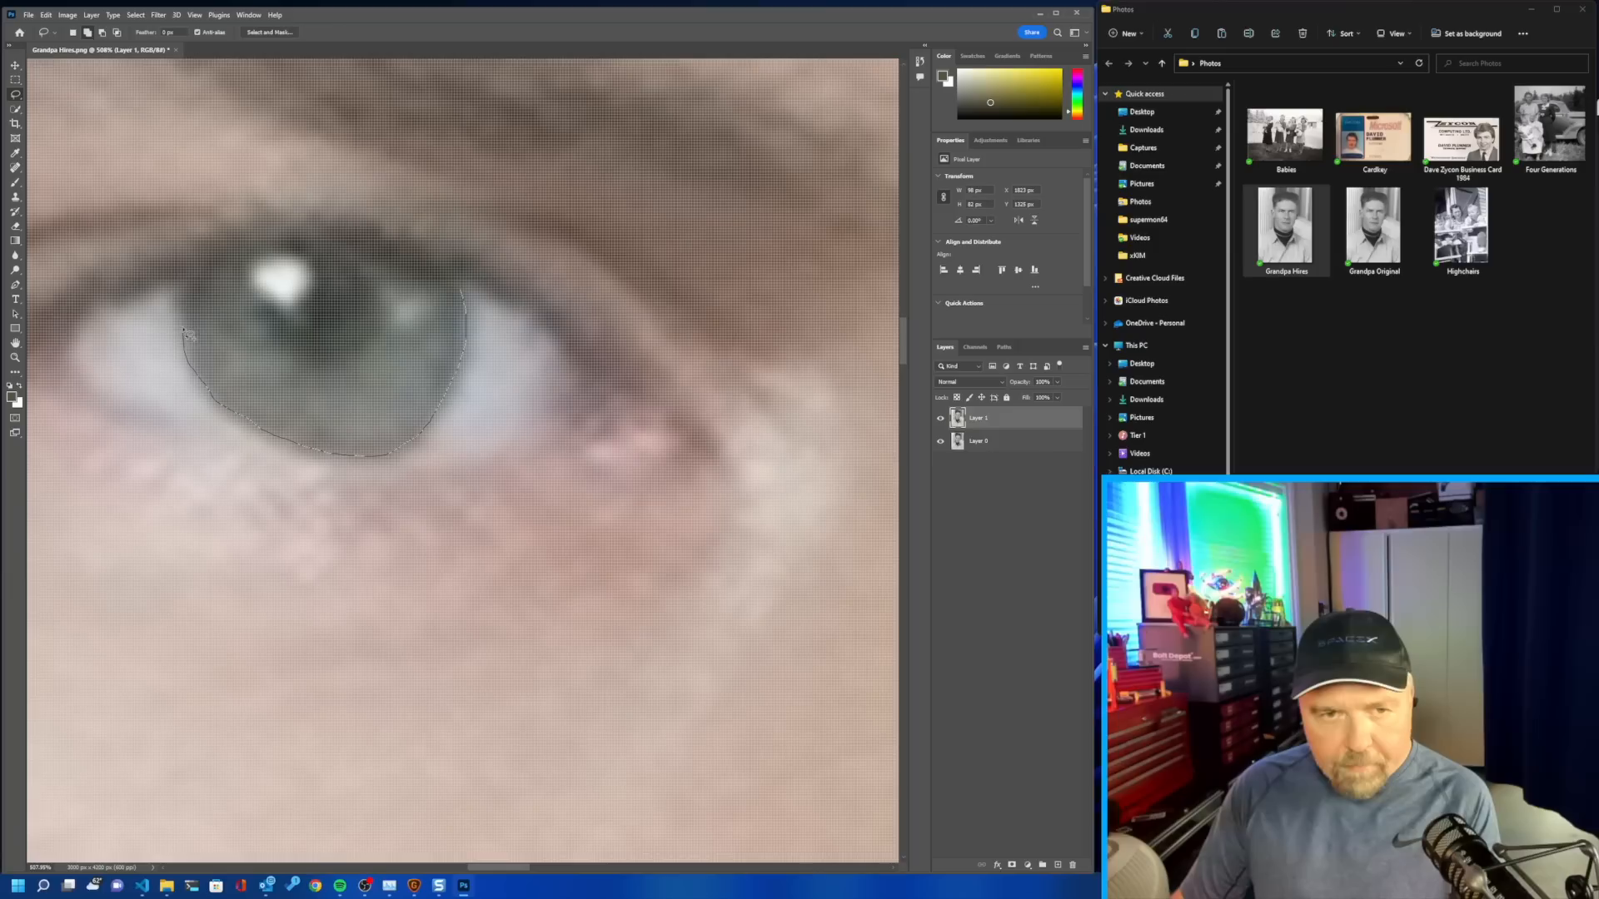
# Draw a lasso selection around the eye's iris.
pyautogui.moveTo(189, 333); pyautogui.dragTo(340, 250)
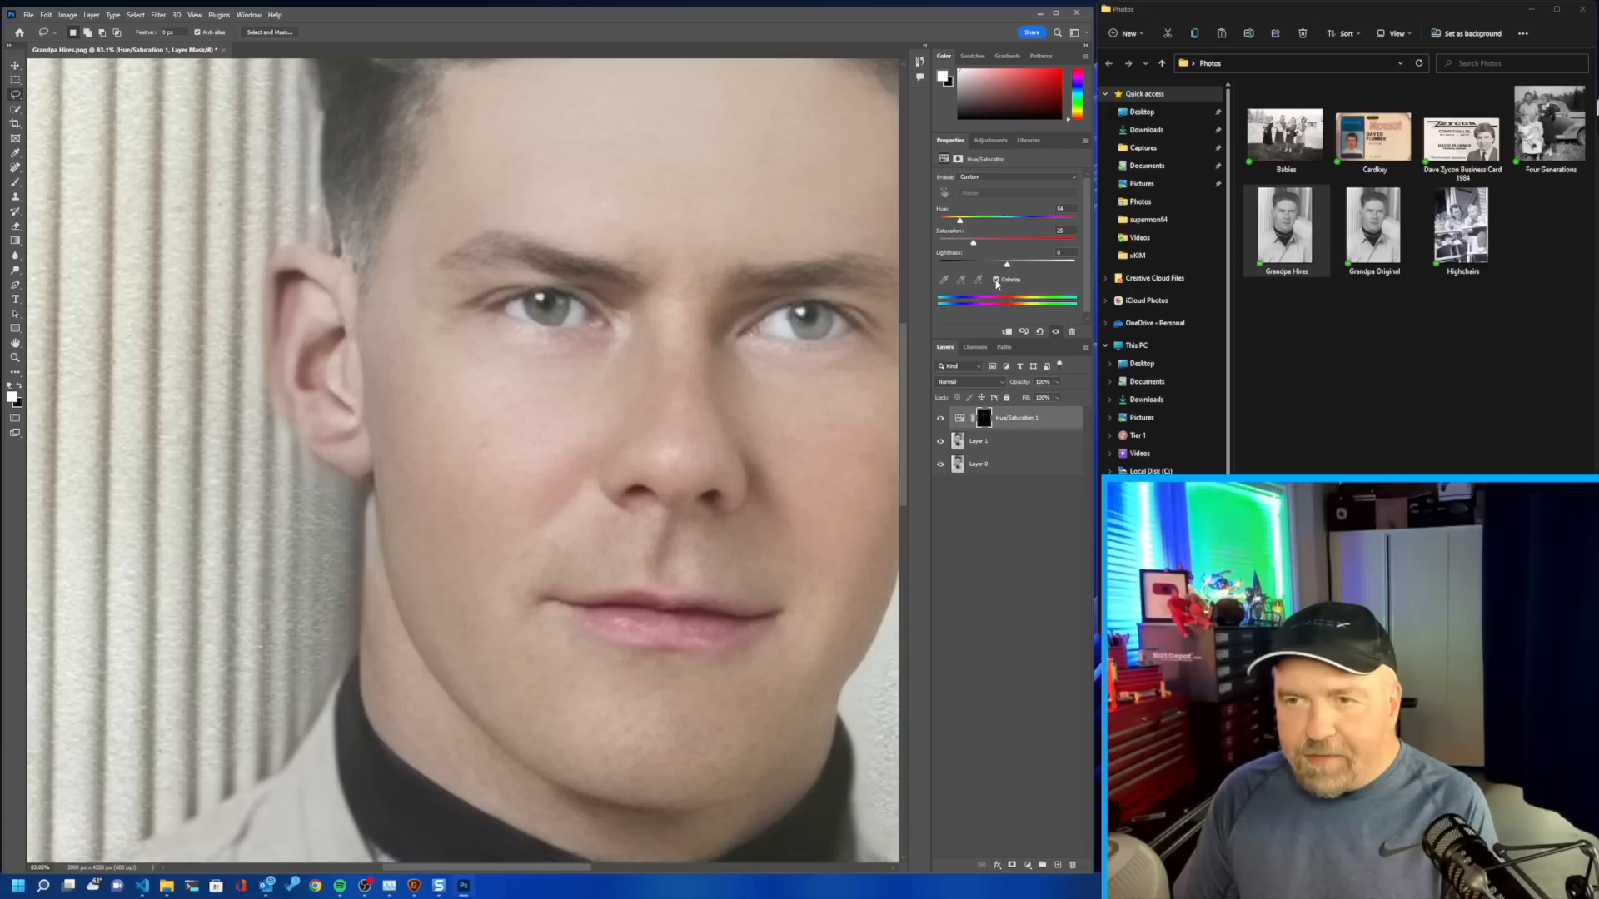
# Drag the colorized Hue/Saturation hue slider to tint the masked eyes green.
pyautogui.moveTo(959, 219); pyautogui.dragTo(982, 219)
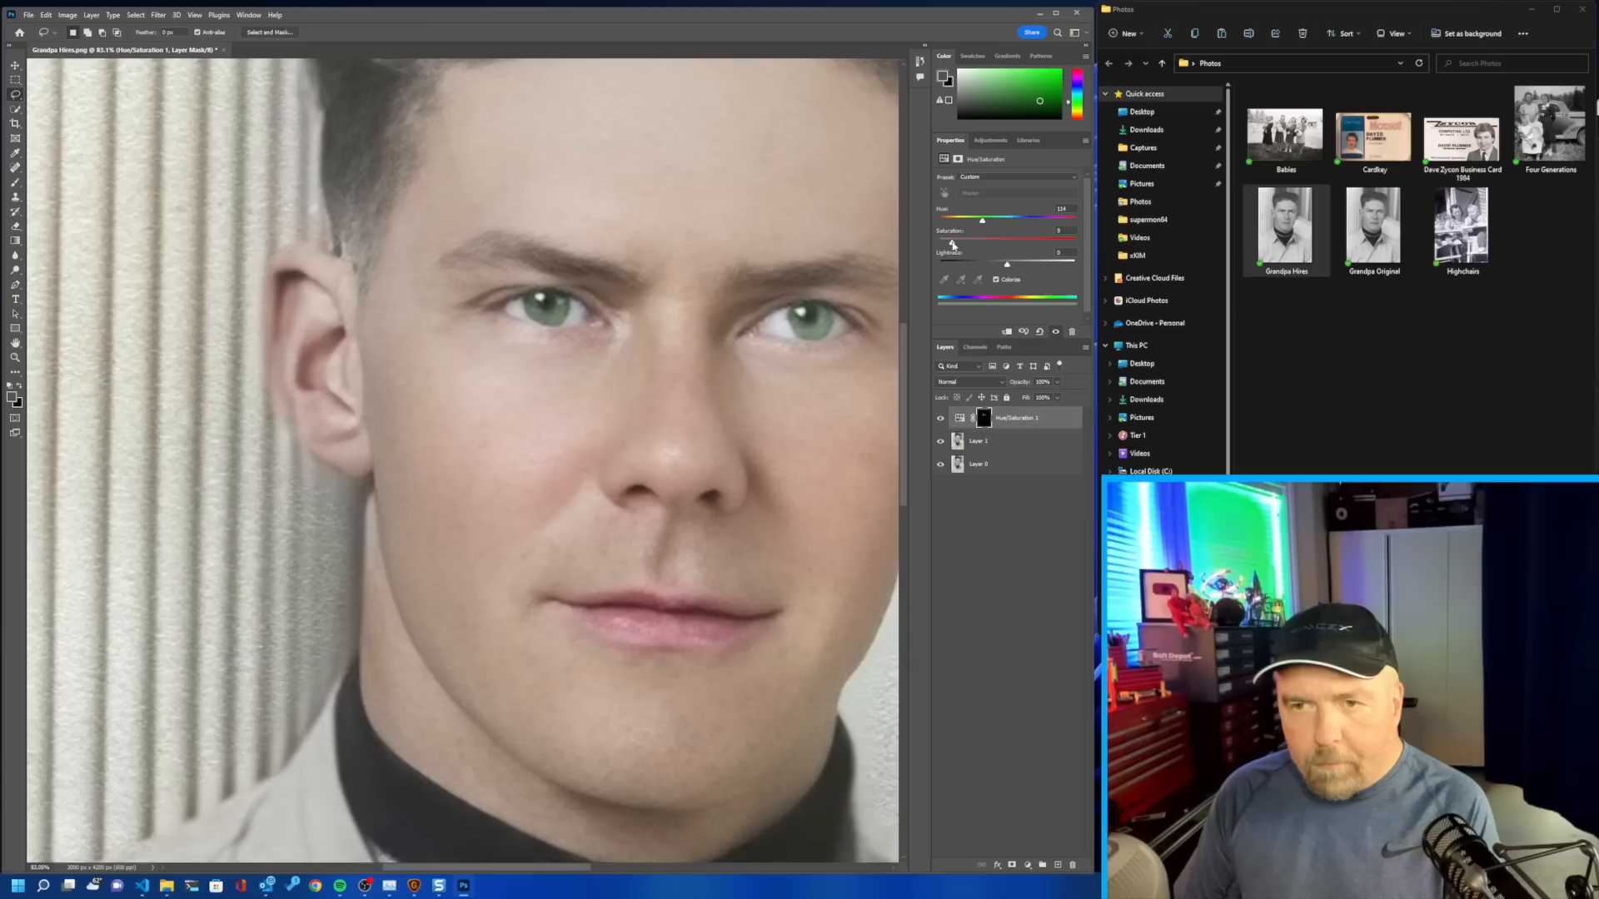